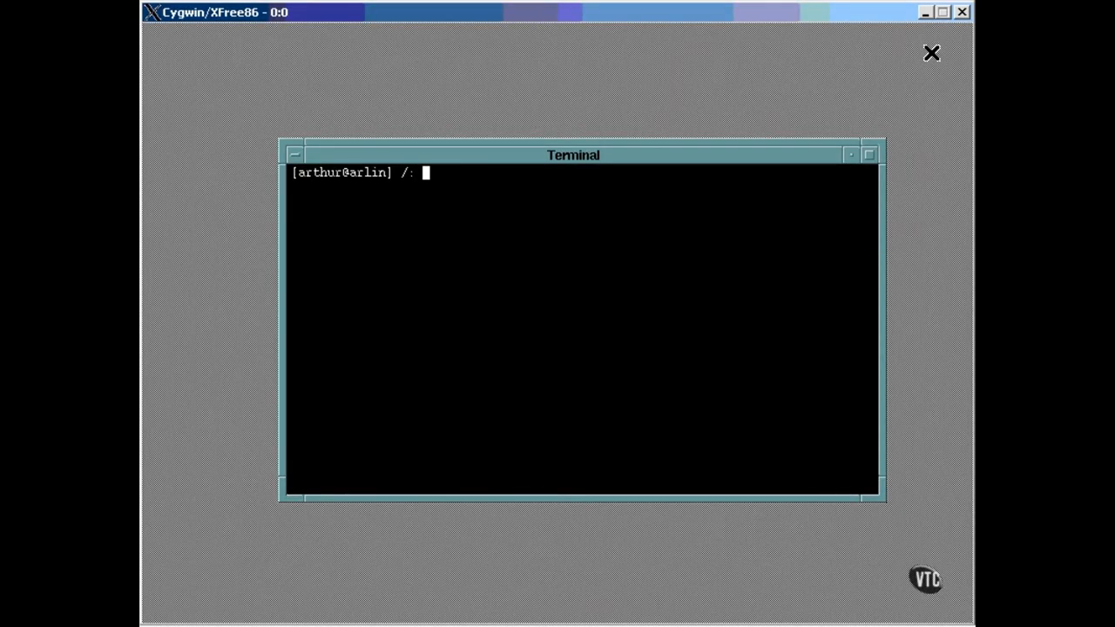
# Step: List /dev/hda in long format and highlight its device numbers 3, 0
pyautogui.write('ls -l /dev/hda')
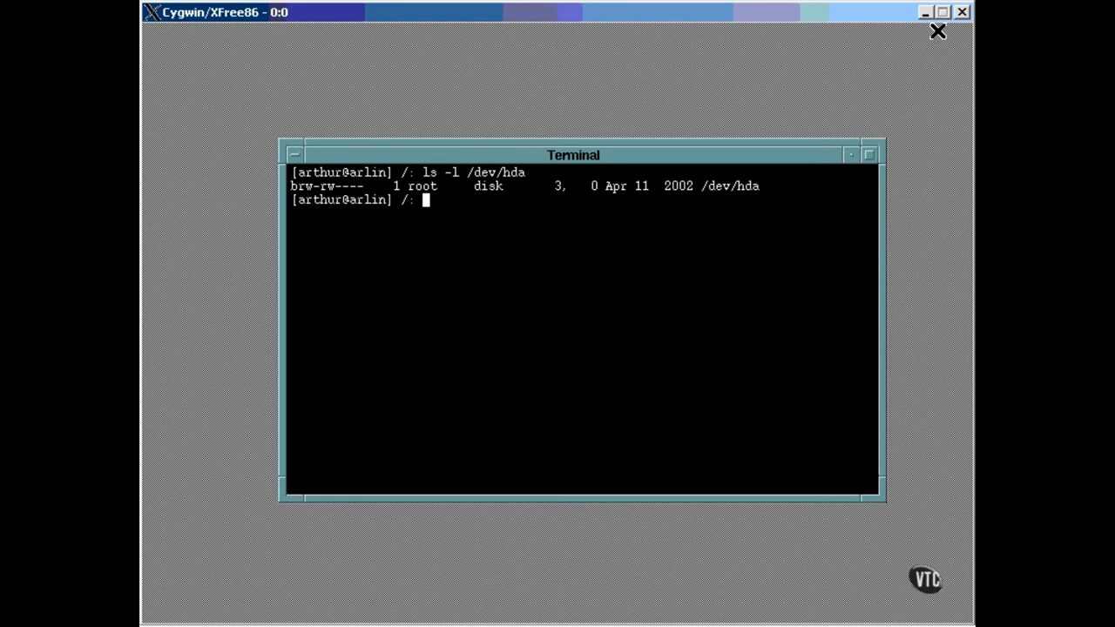
pyautogui.moveTo(291, 190)
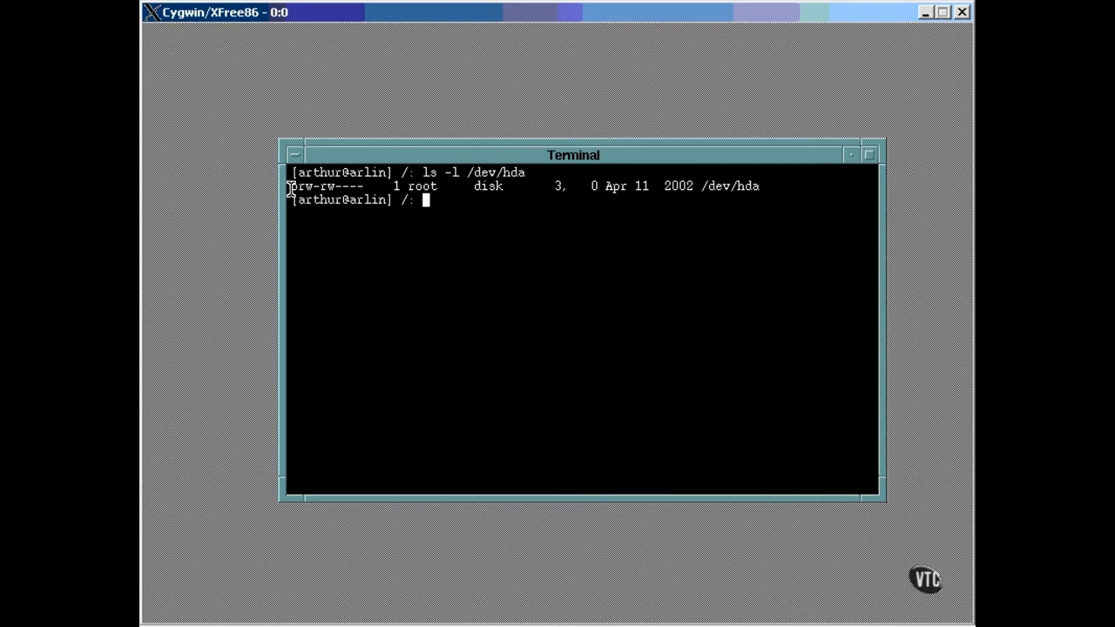
pyautogui.moveTo(290, 185); pyautogui.dragTo(370, 186)
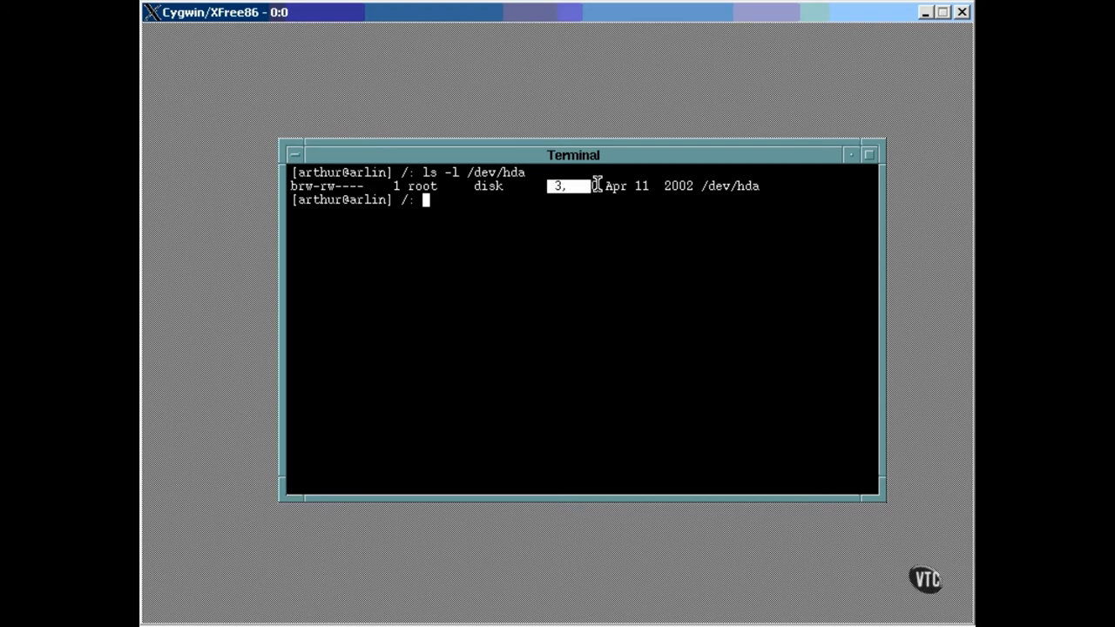
pyautogui.moveTo(610, 256)
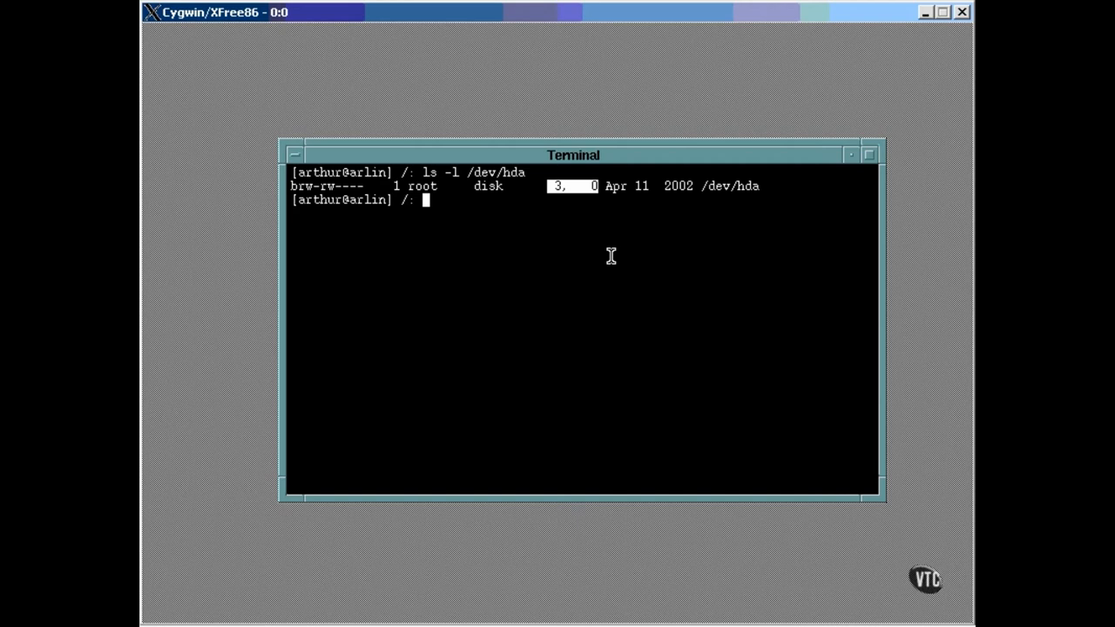
pyautogui.moveTo(830, 84)
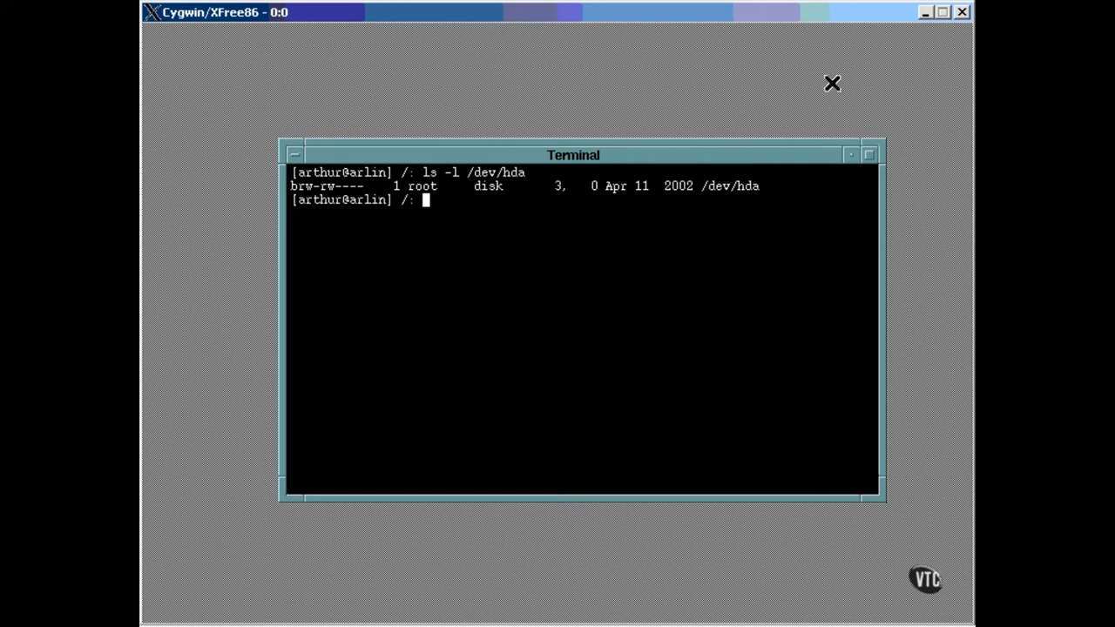
# Step: Run ls -l /dev/hda* to list every hda partition node
pyautogui.write('ls -l')
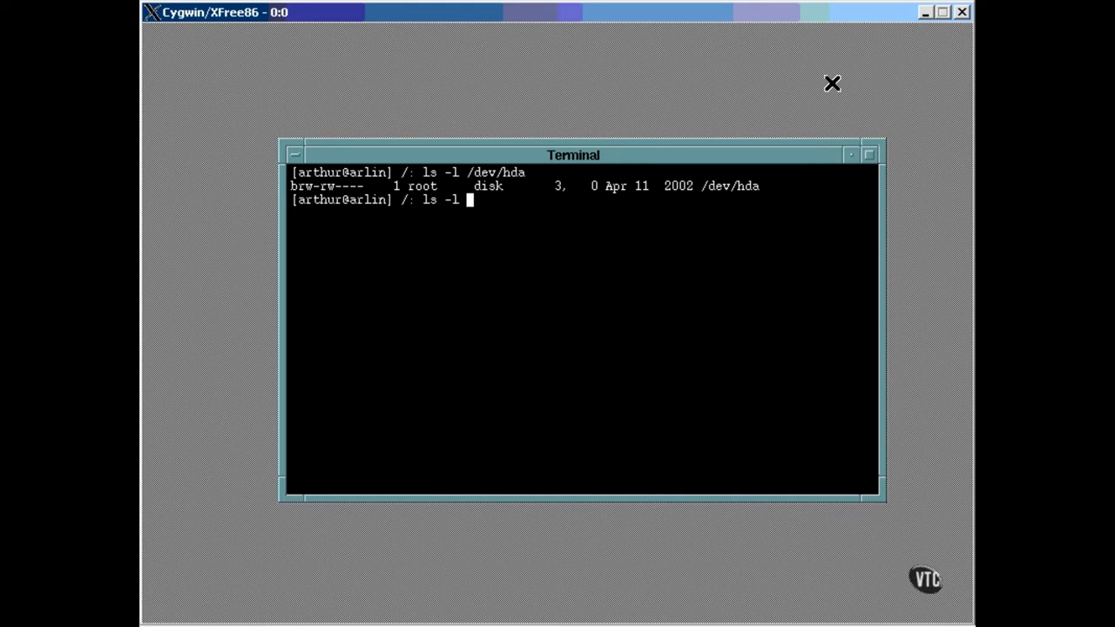
pyautogui.write('/dev/h')
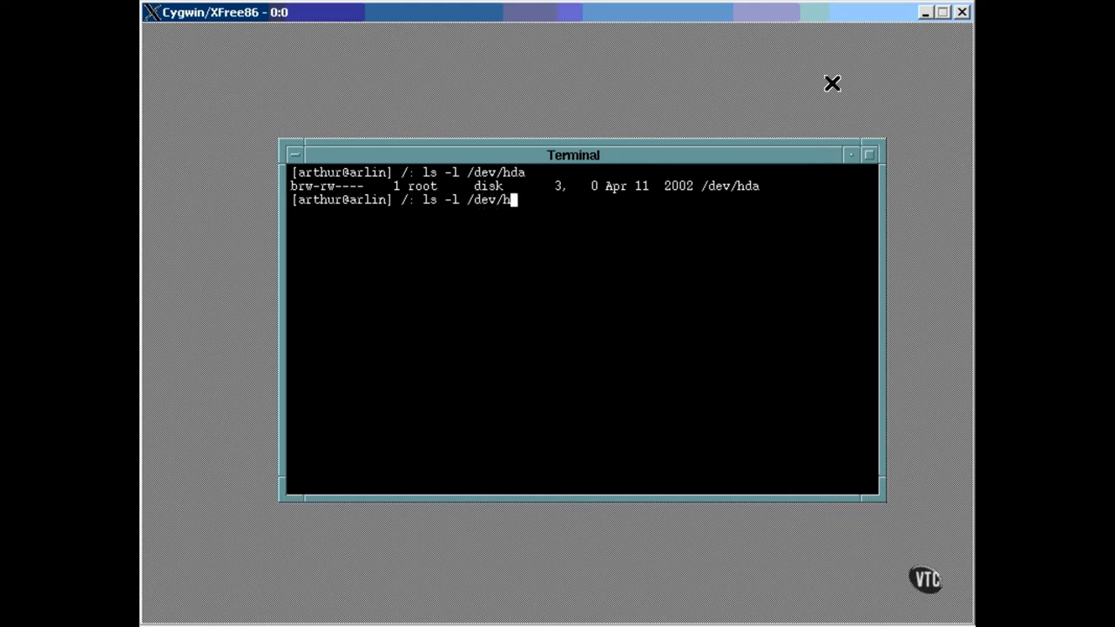
pyautogui.write('a*')
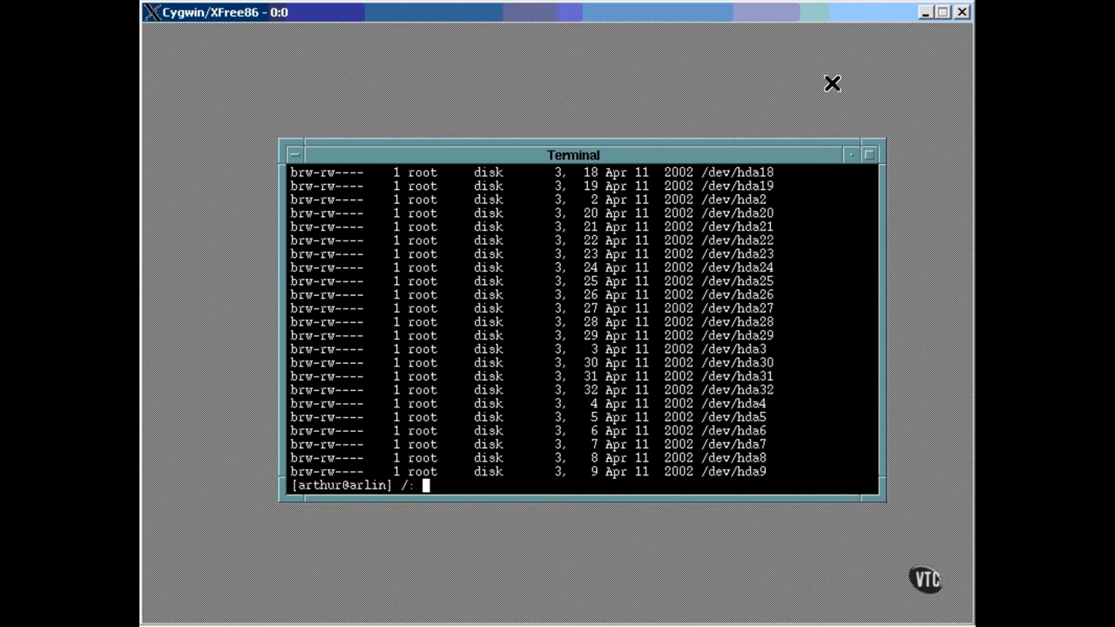
pyautogui.moveTo(869, 68)
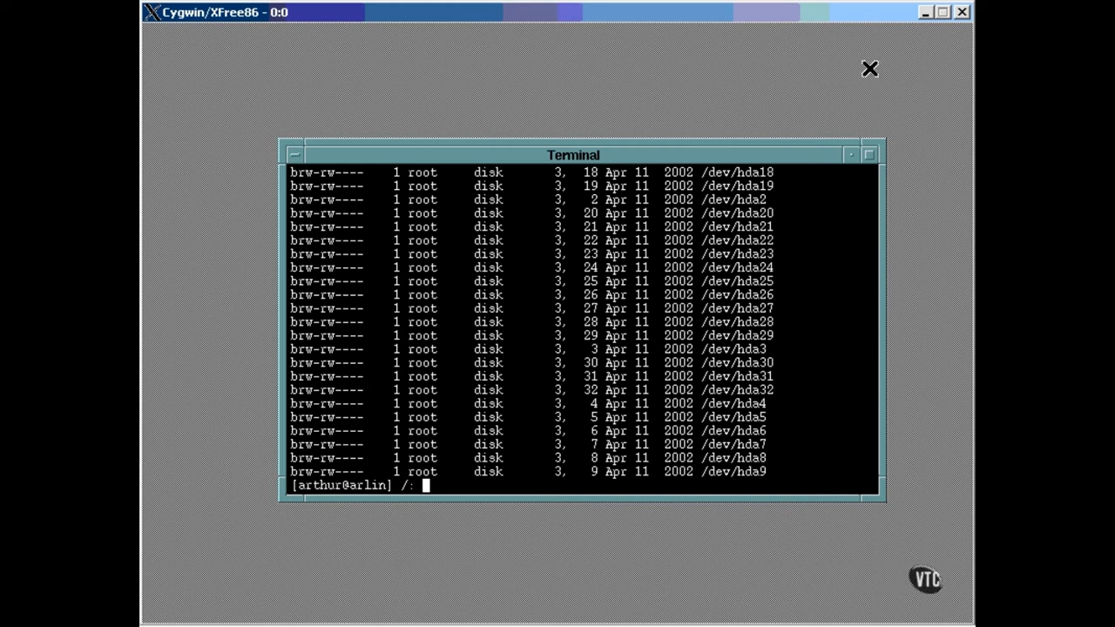
pyautogui.moveTo(272, 473)
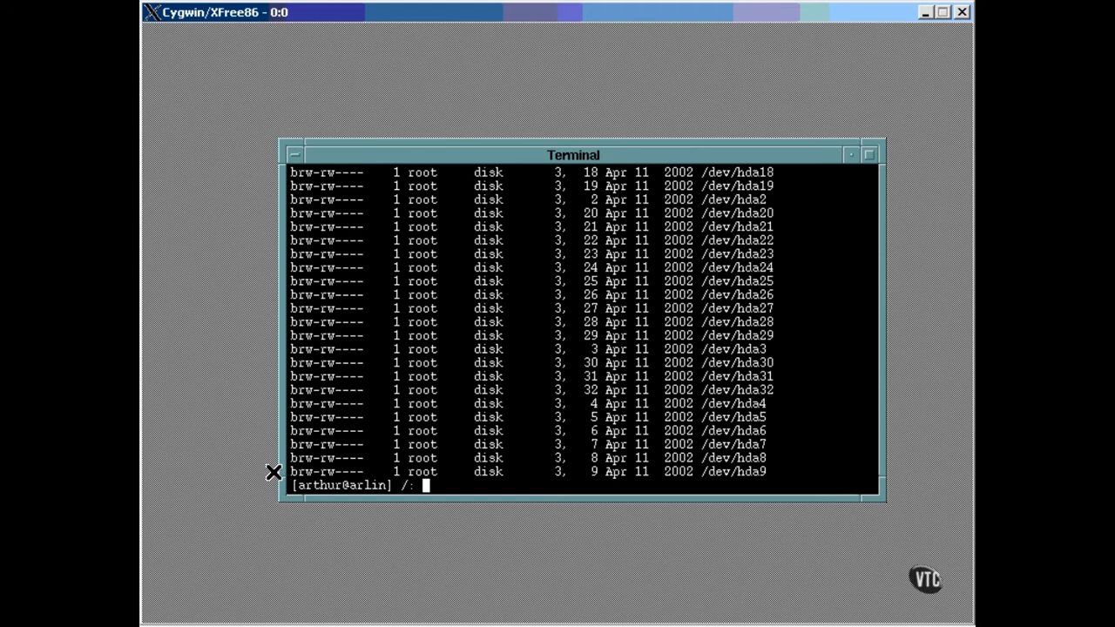
# Step: Run ls -l /dev/tty to show the root-owned character device 5, 0
pyautogui.write('ls')
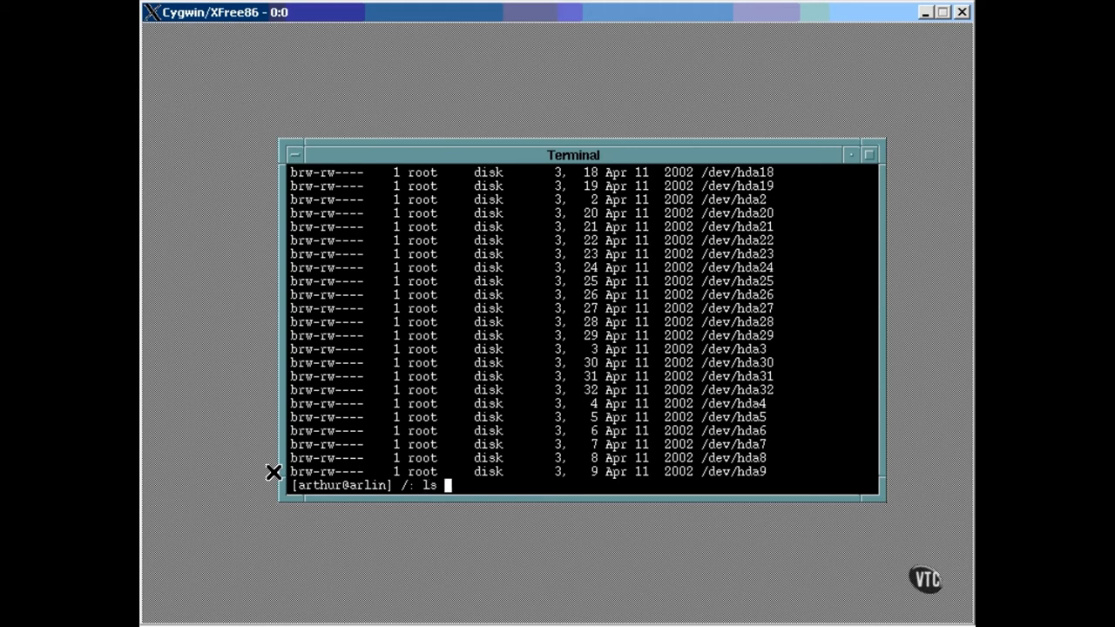
pyautogui.write('-l /de')
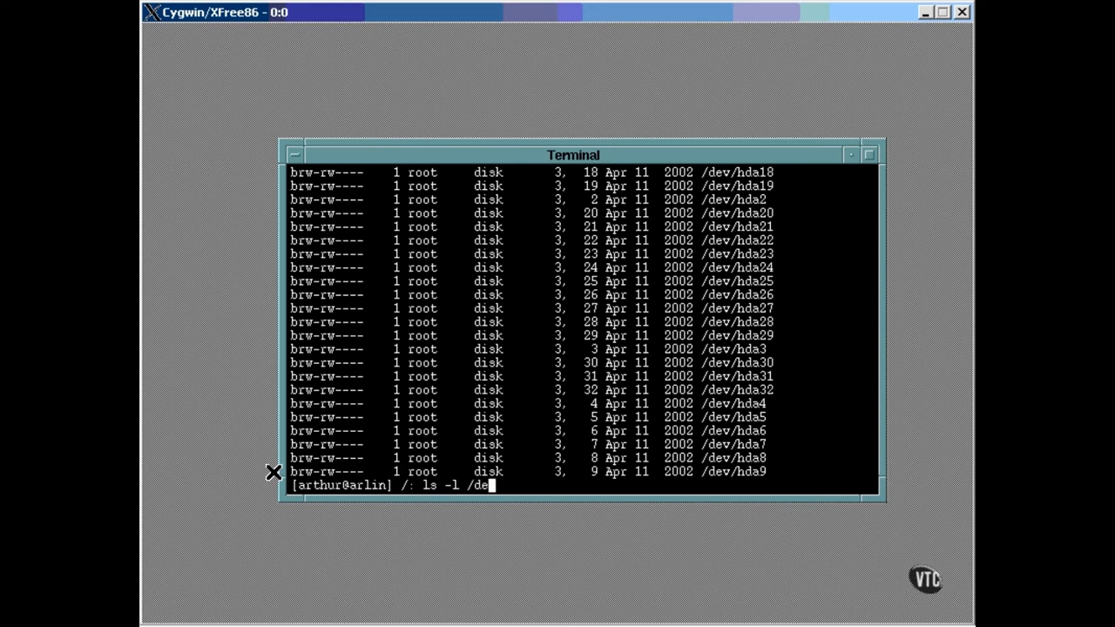
pyautogui.press('Return')
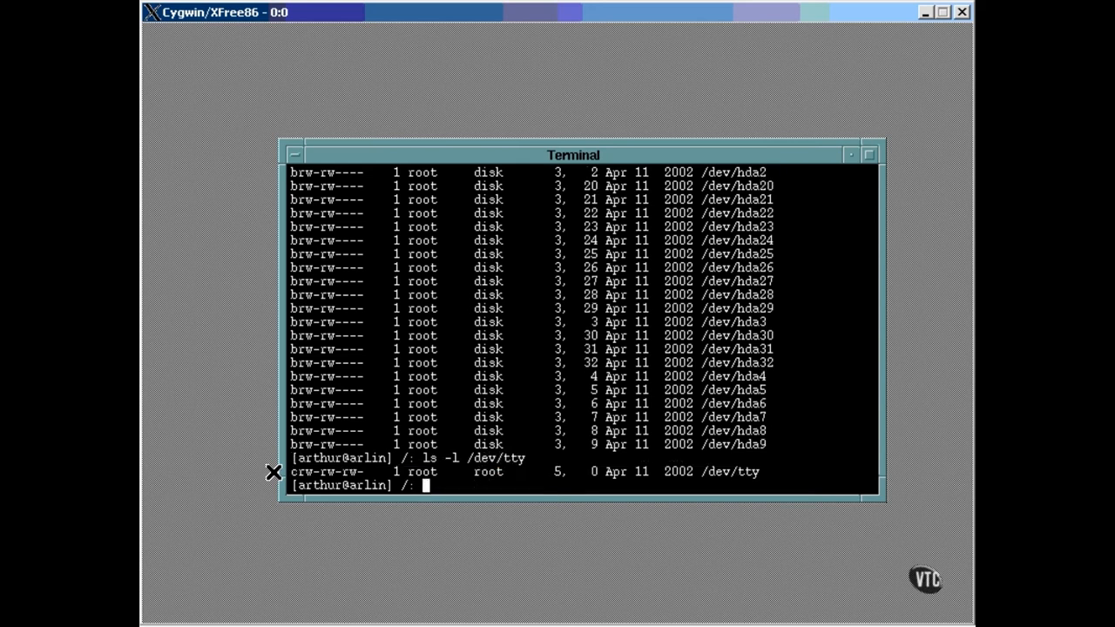